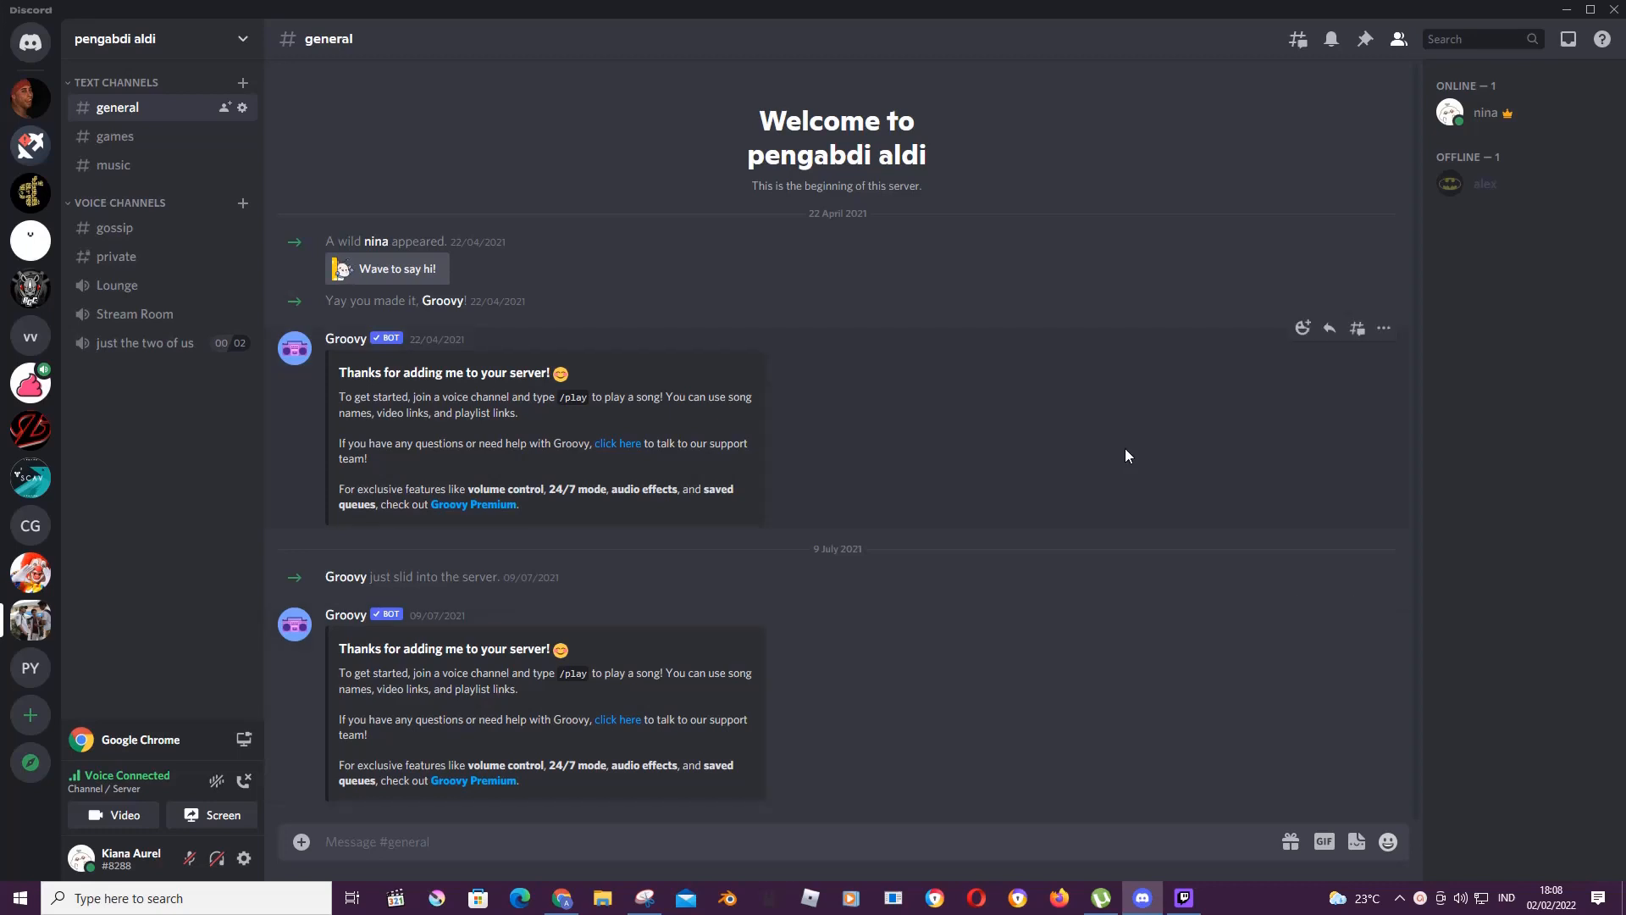
mouse_move(1299, 315)
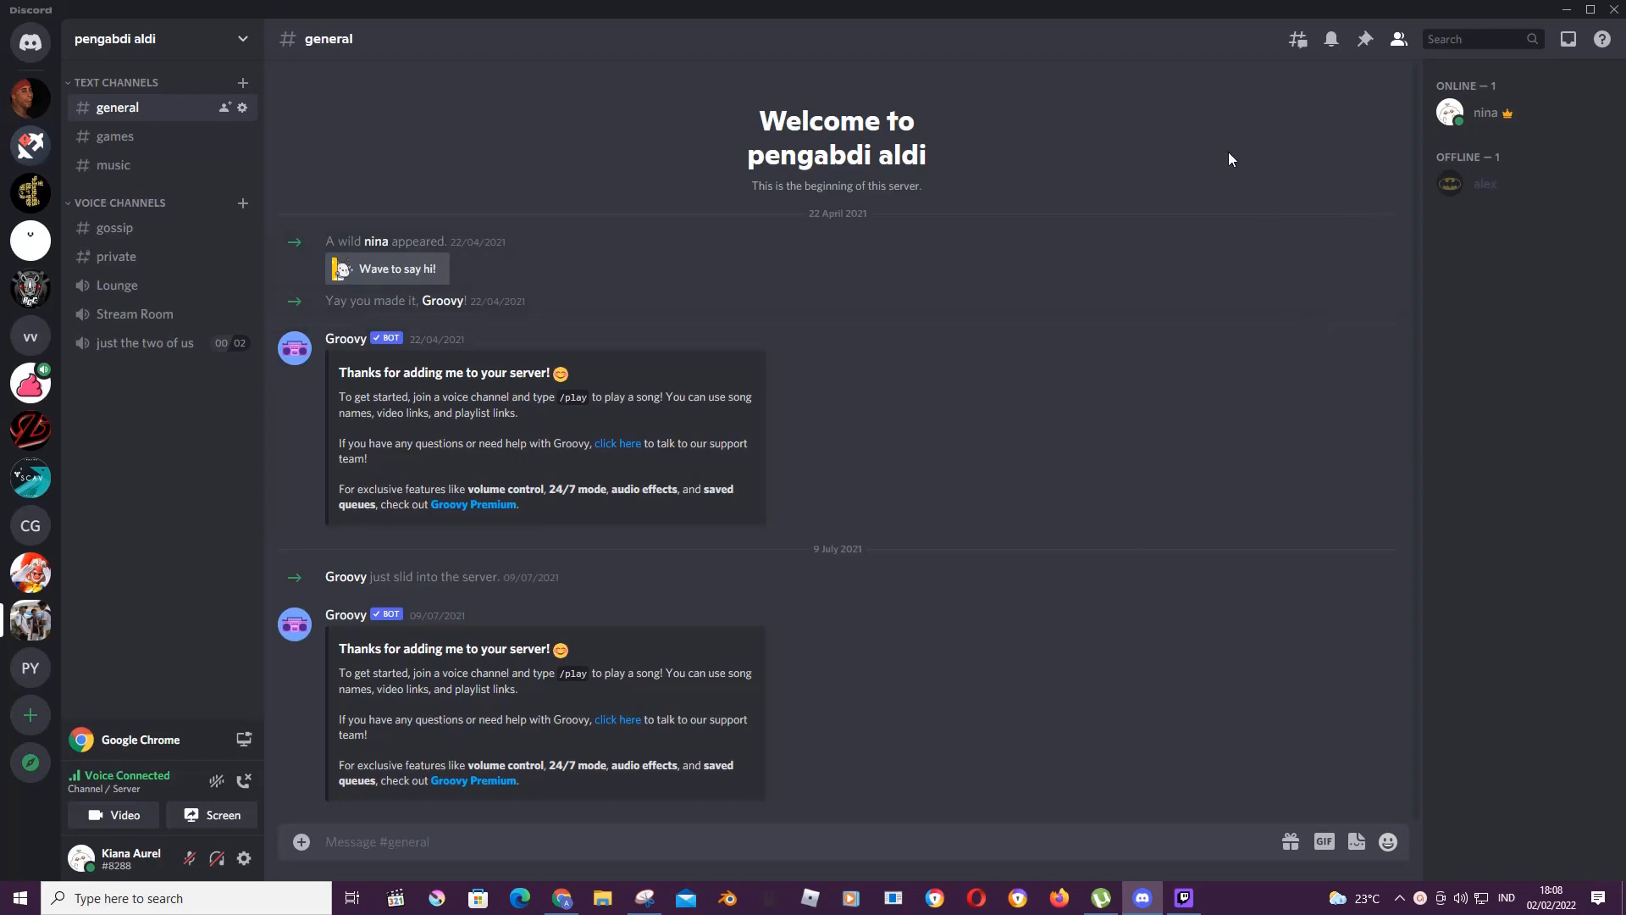
mouse_move(242, 164)
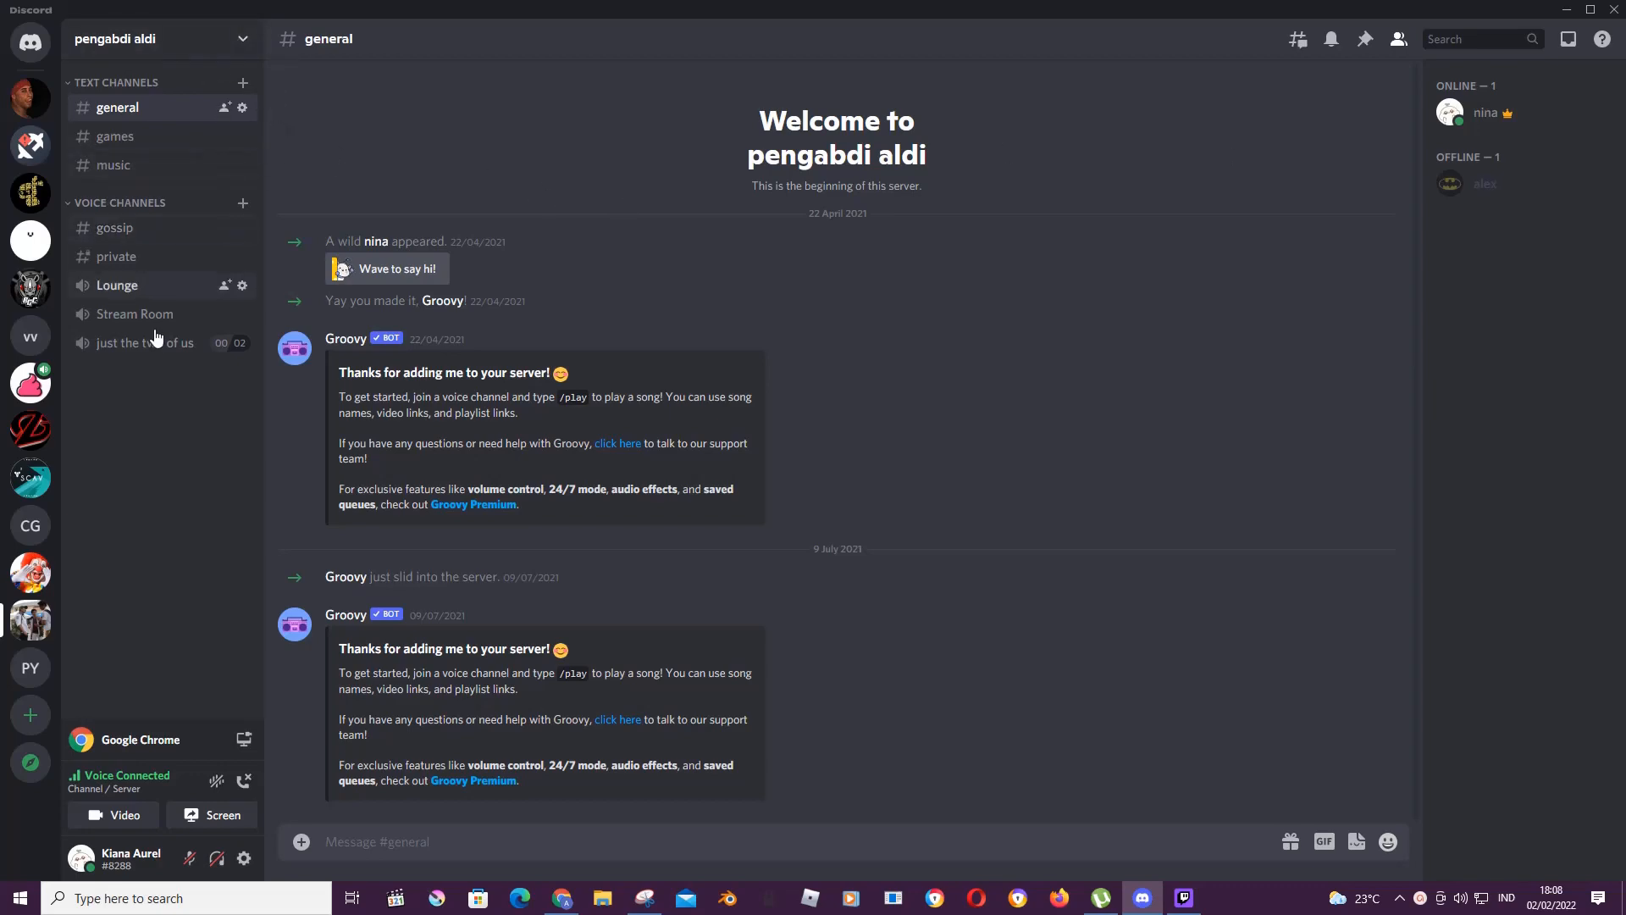
- Create a new voice channel named AFK in the pengabdi aldi server
click(244, 201)
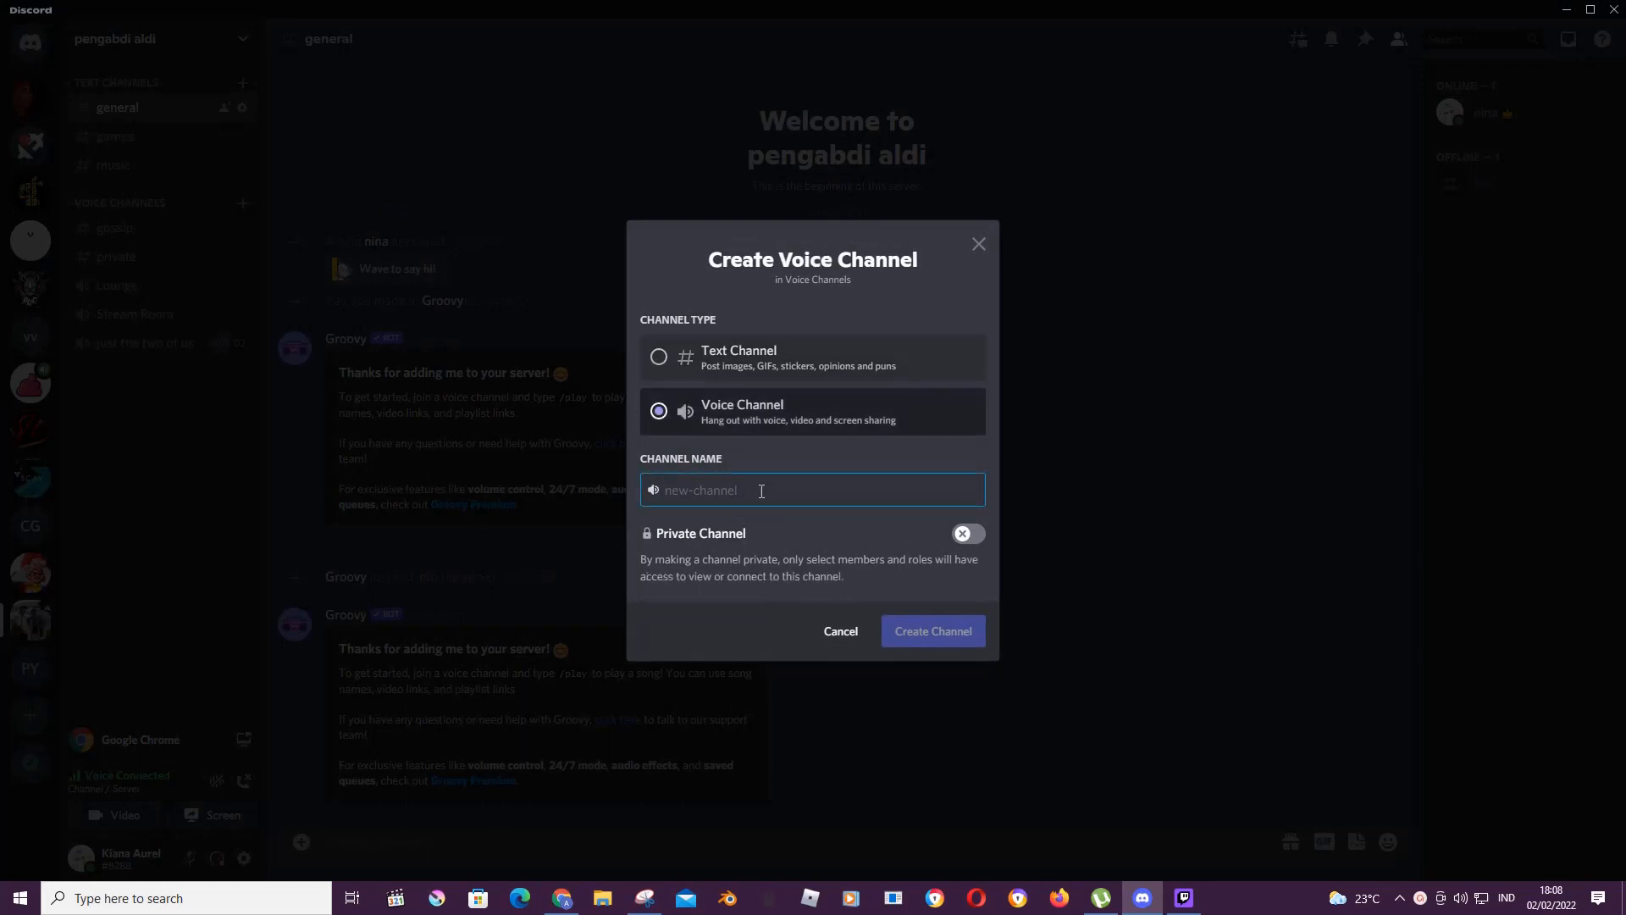
text(AFK)
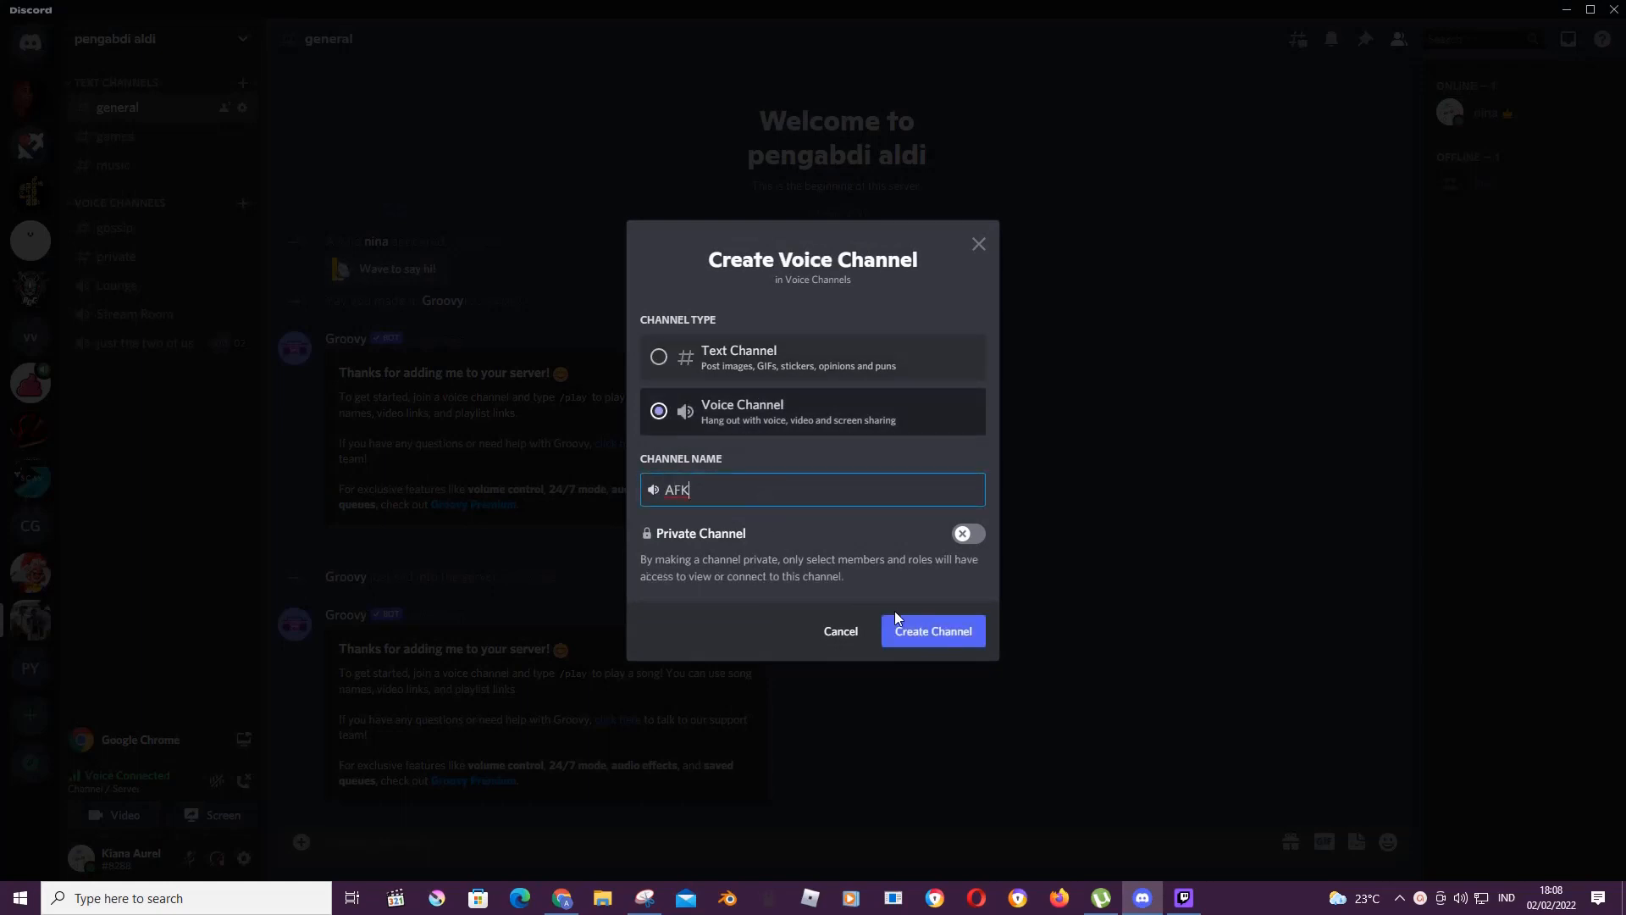
click(930, 630)
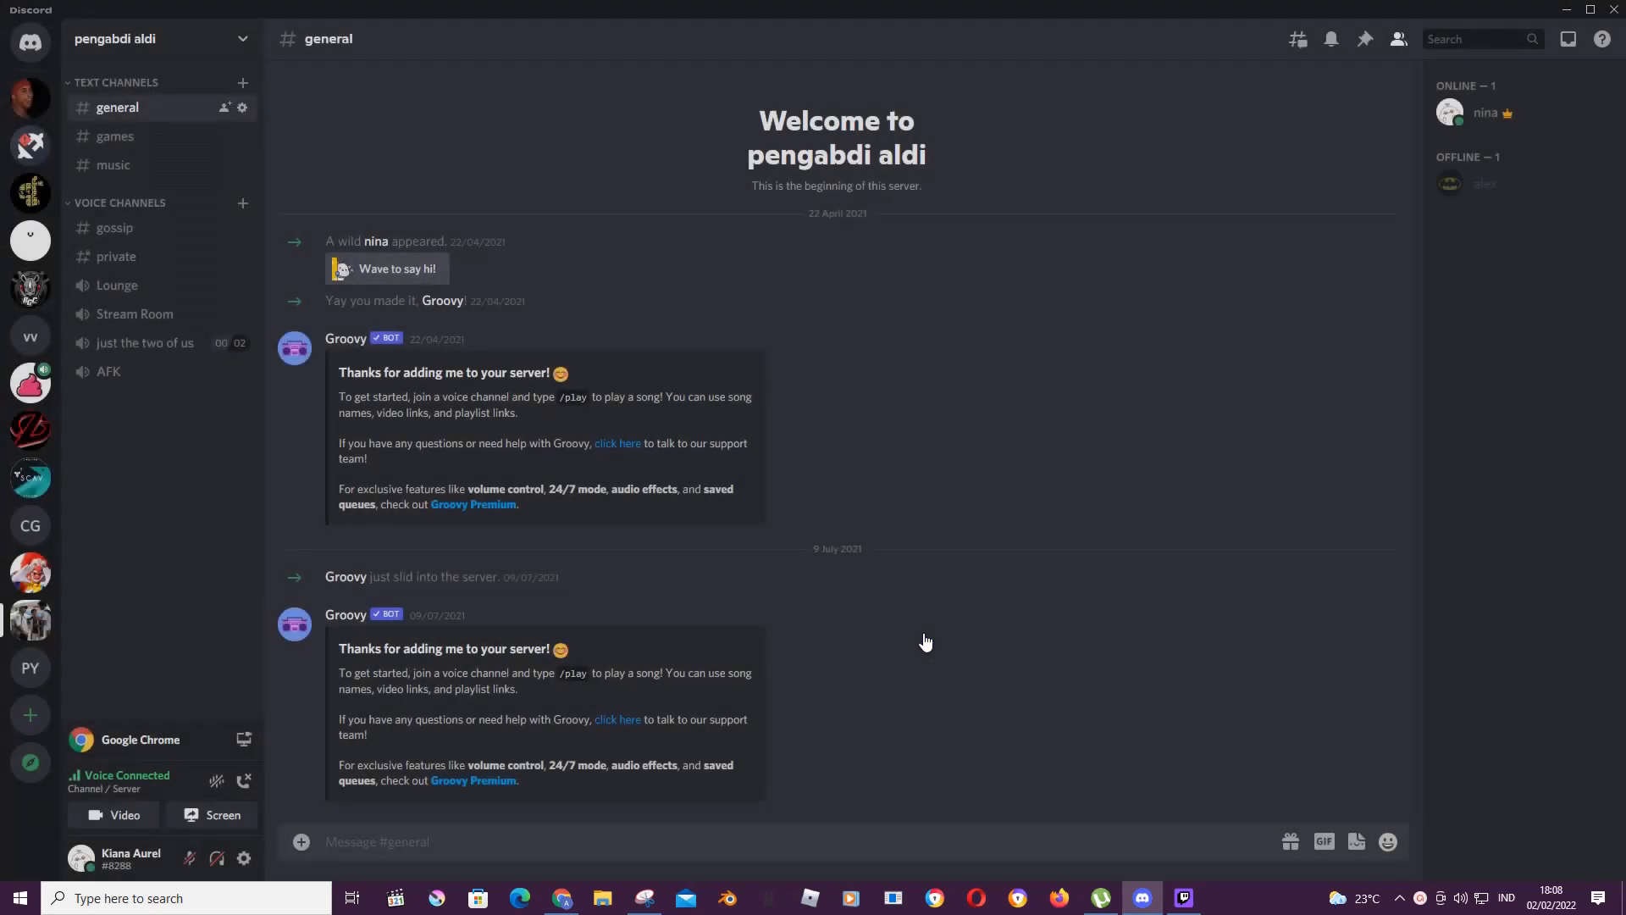
mouse_move(476, 175)
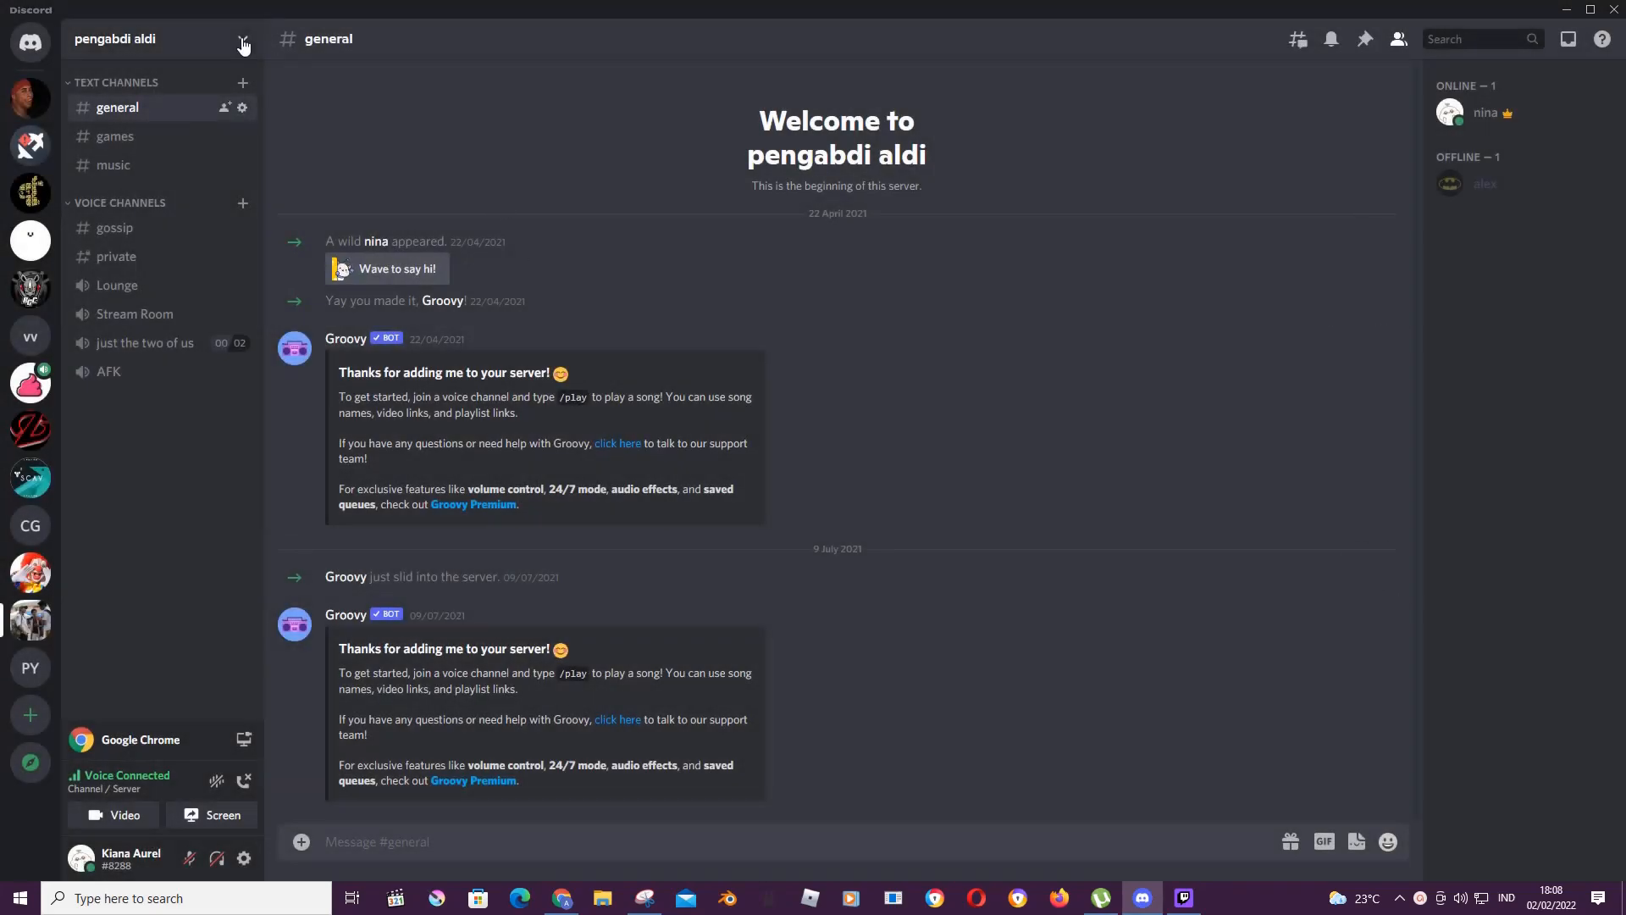
- In Server Settings, choose AFK as the inactive channel with the 30-minute timeout
click(243, 39)
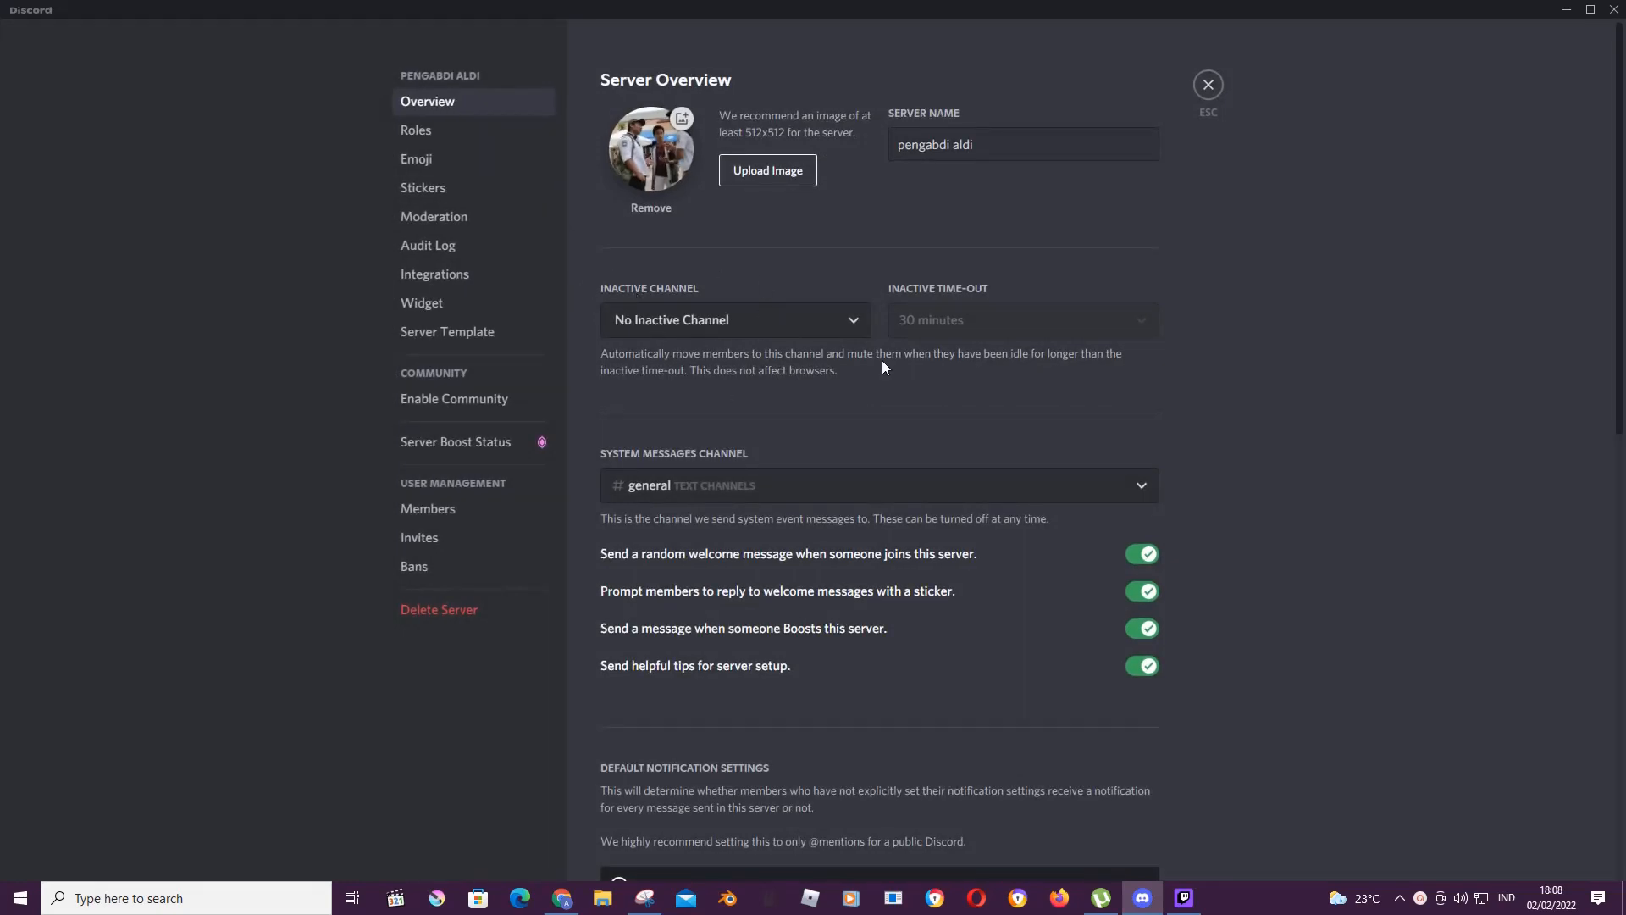
click(734, 320)
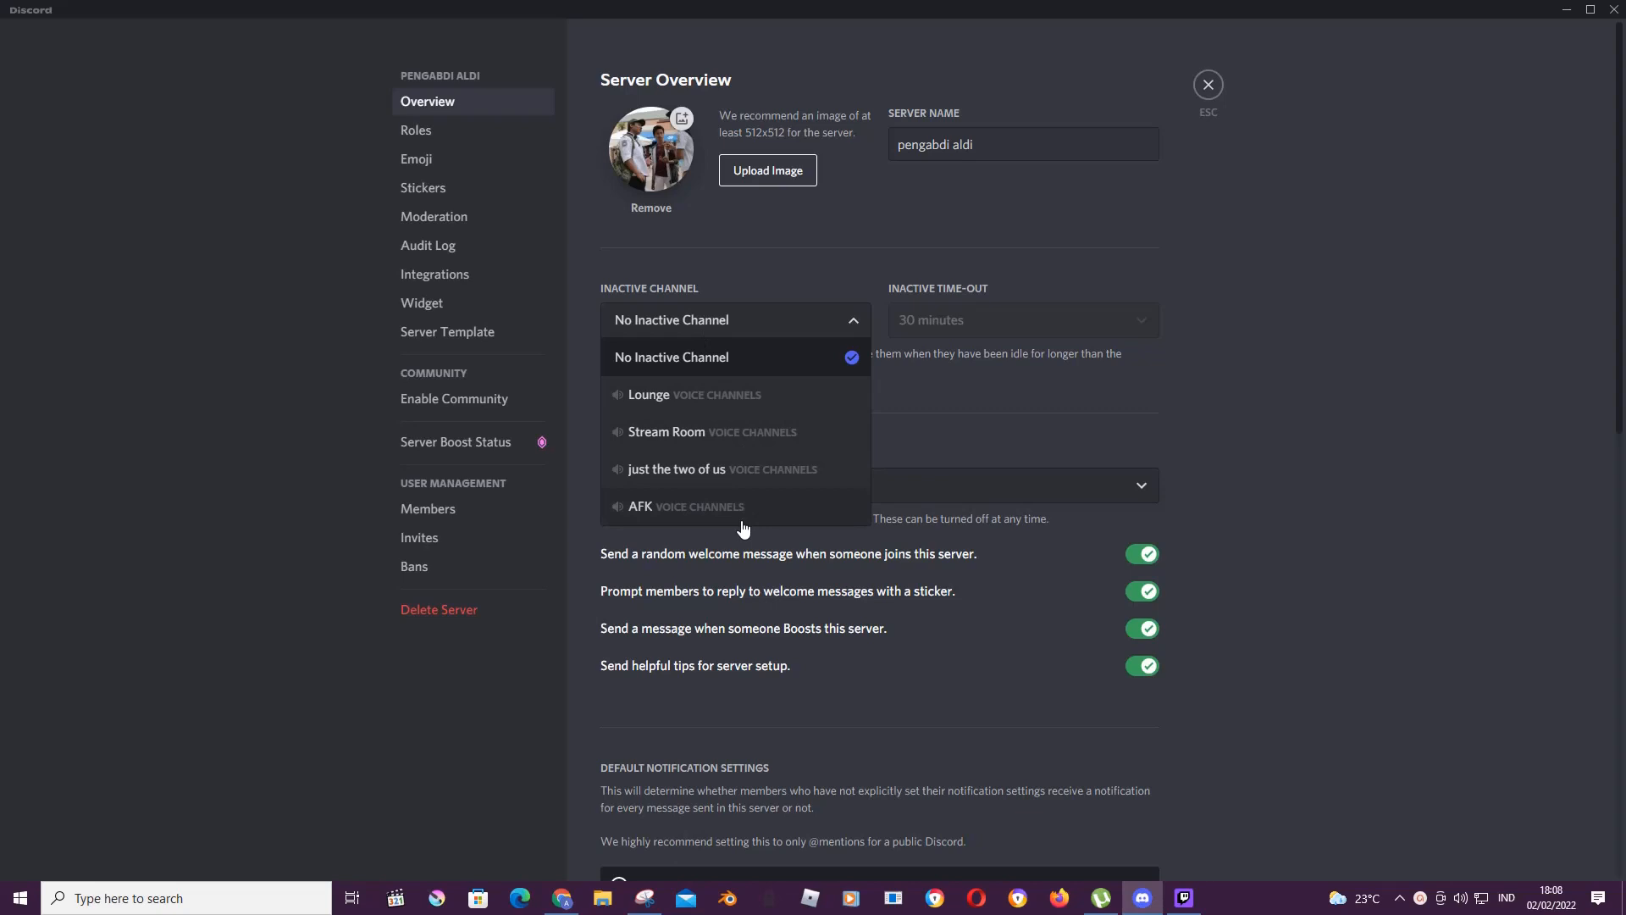
click(640, 506)
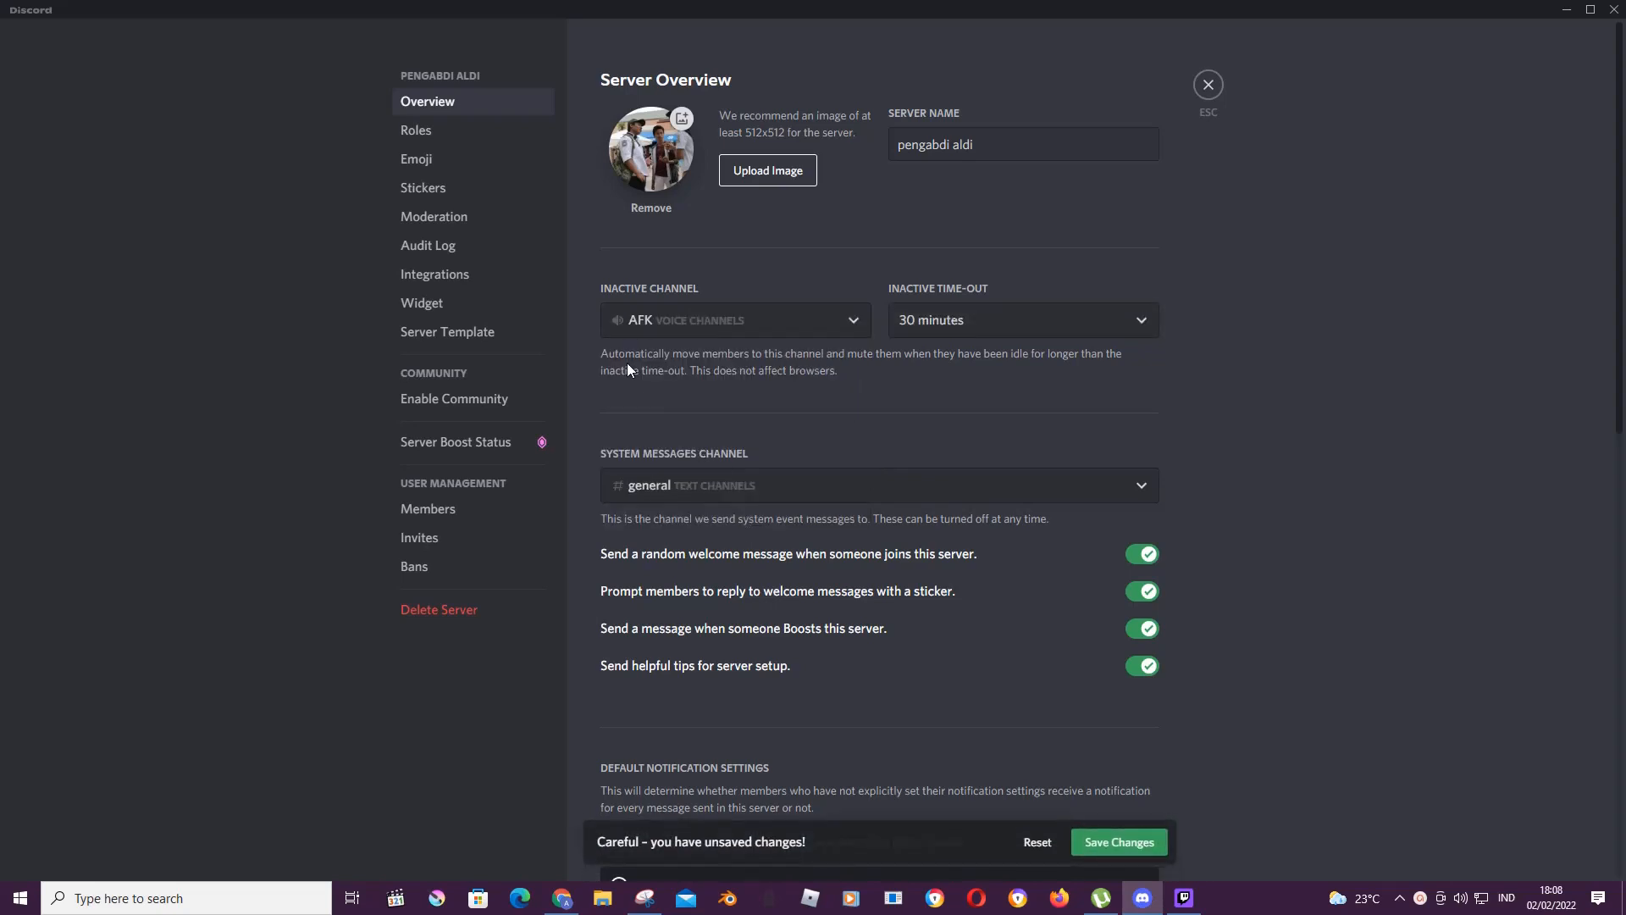
mouse_move(1014, 387)
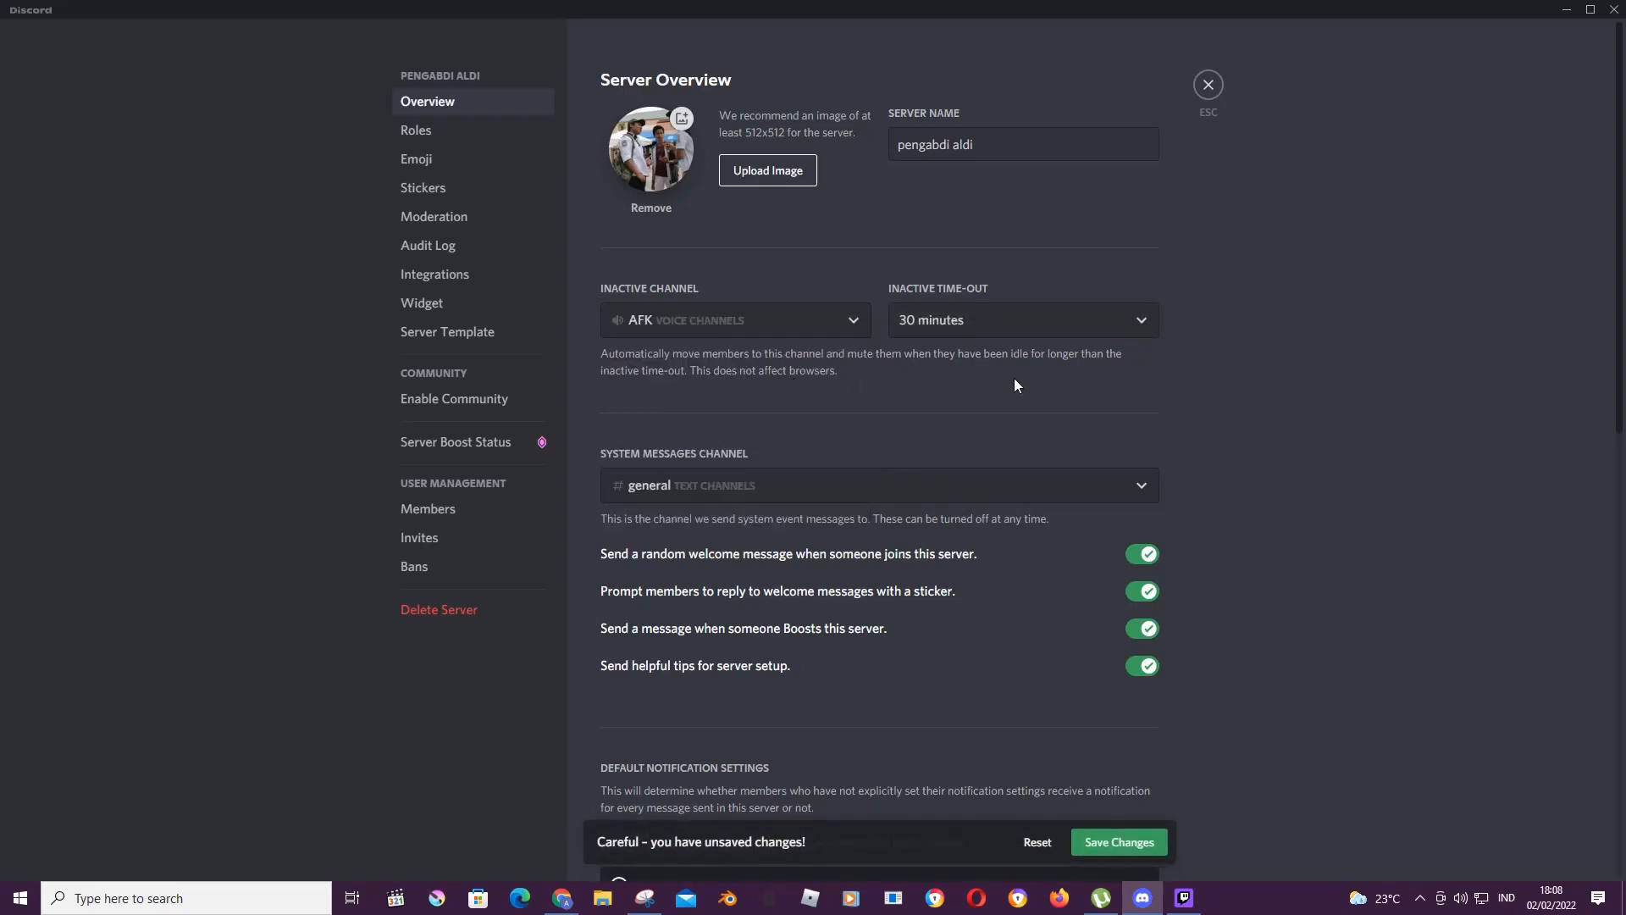
mouse_move(1263, 418)
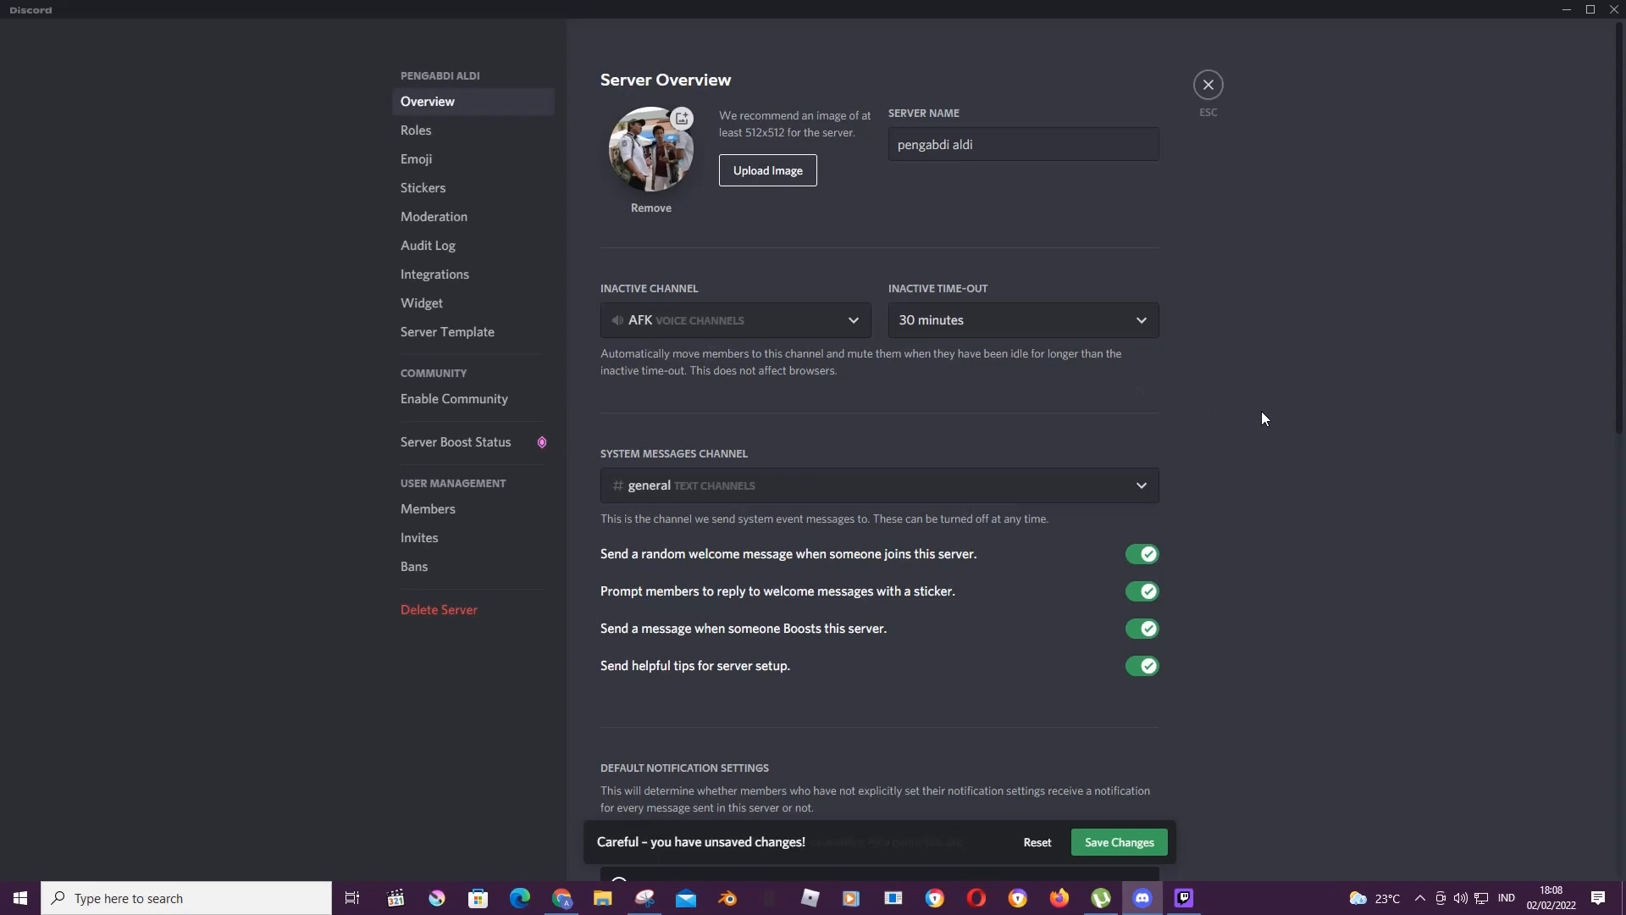
mouse_move(1311, 441)
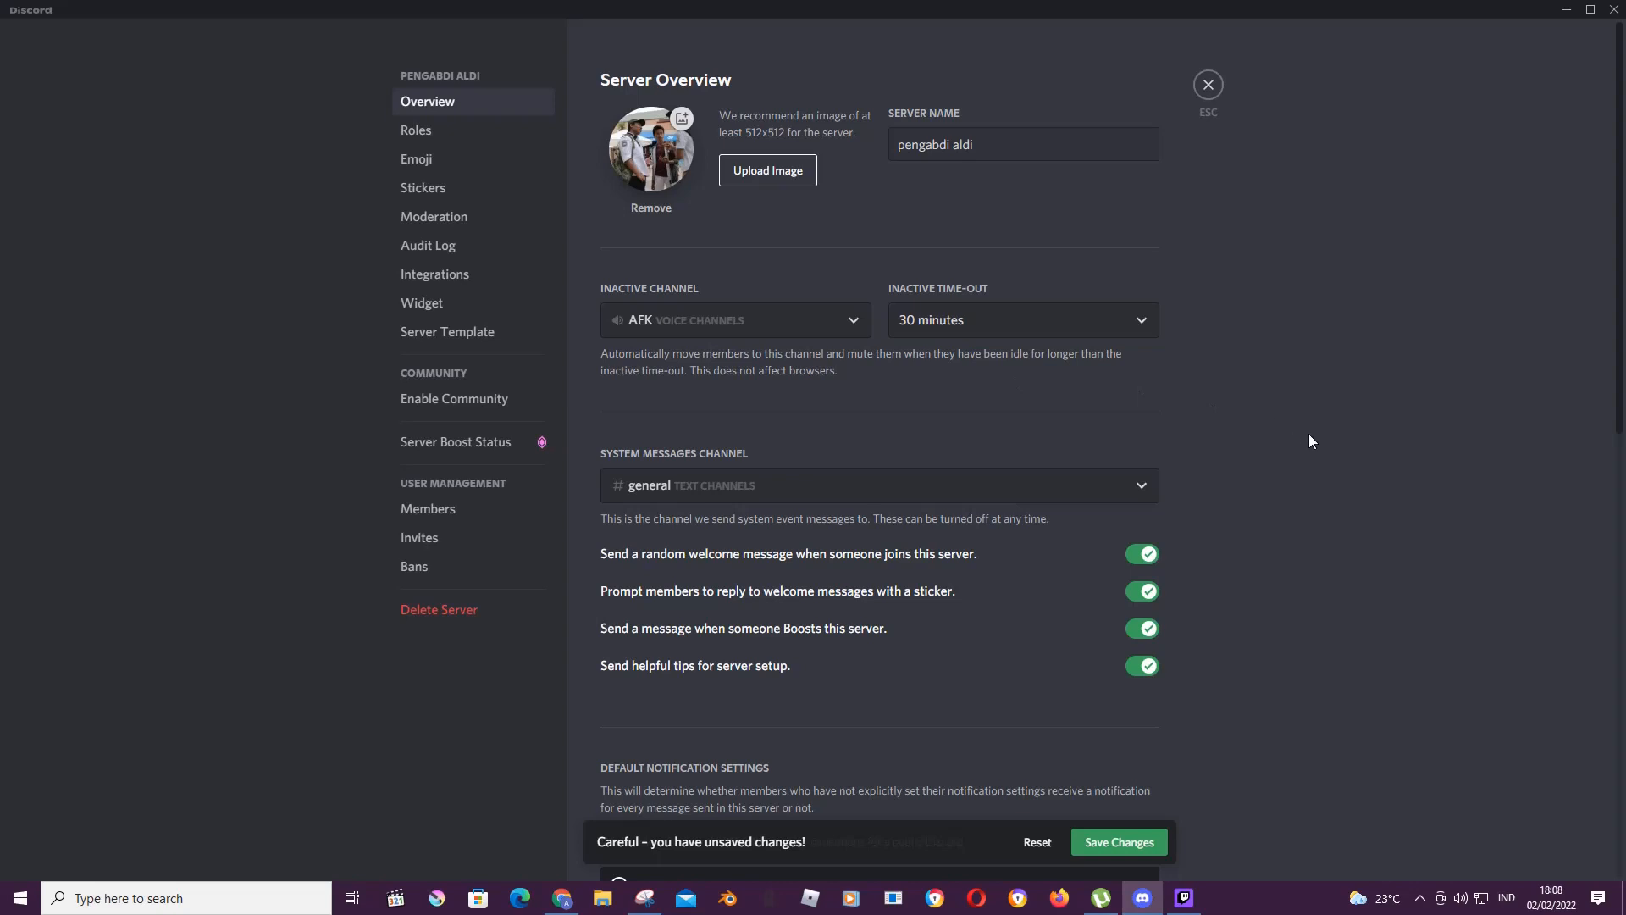
mouse_move(1091, 320)
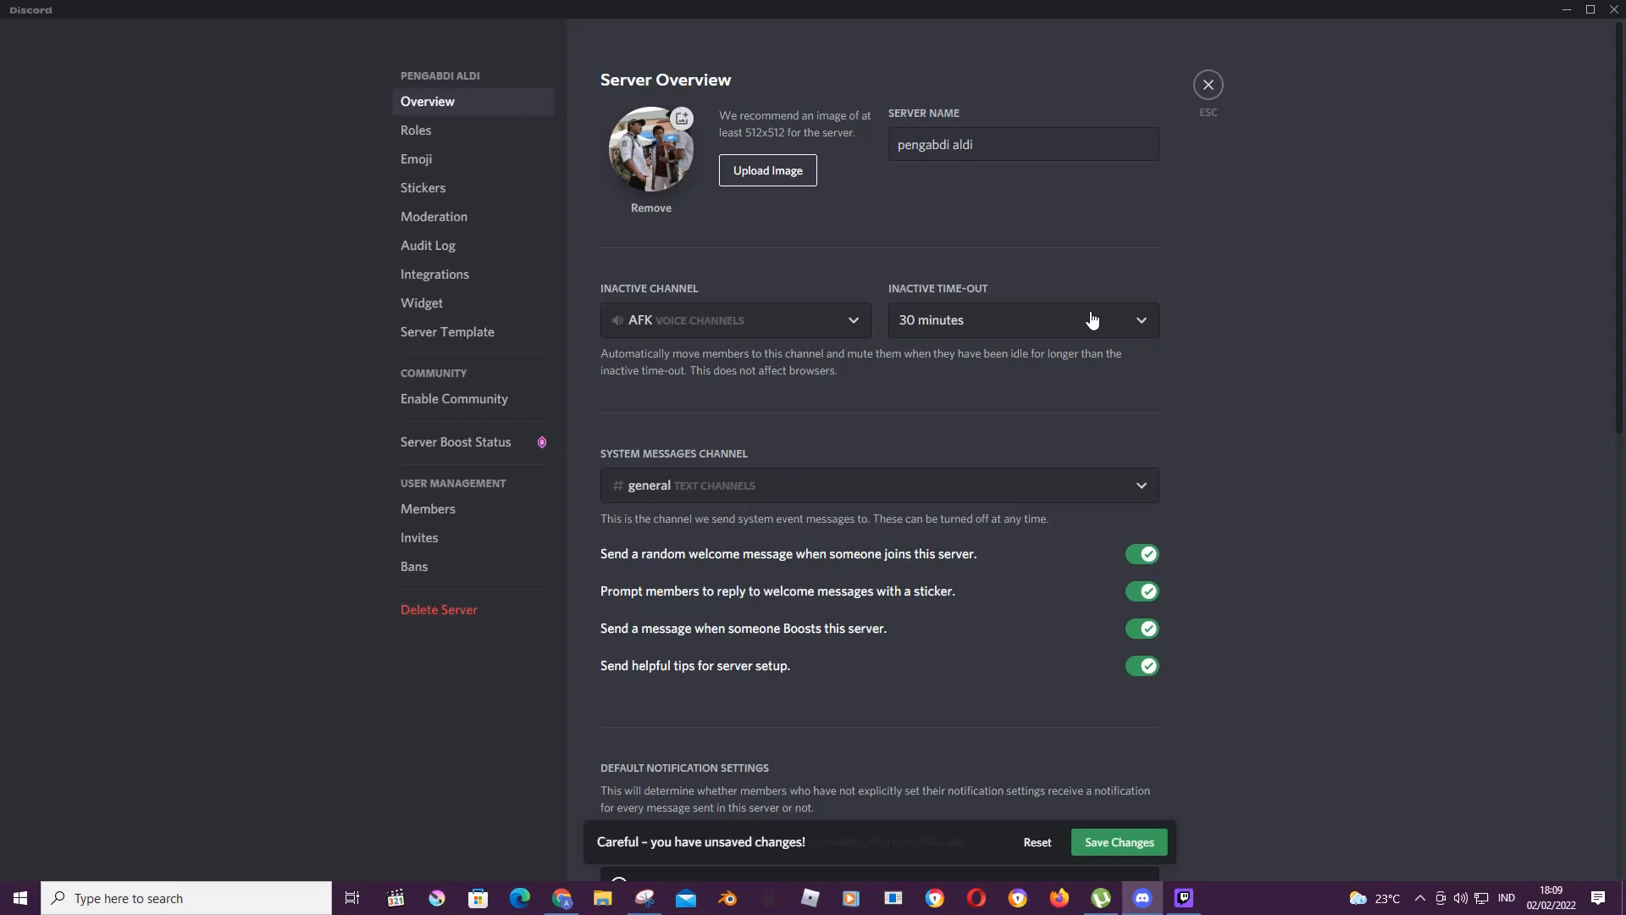
mouse_move(893, 322)
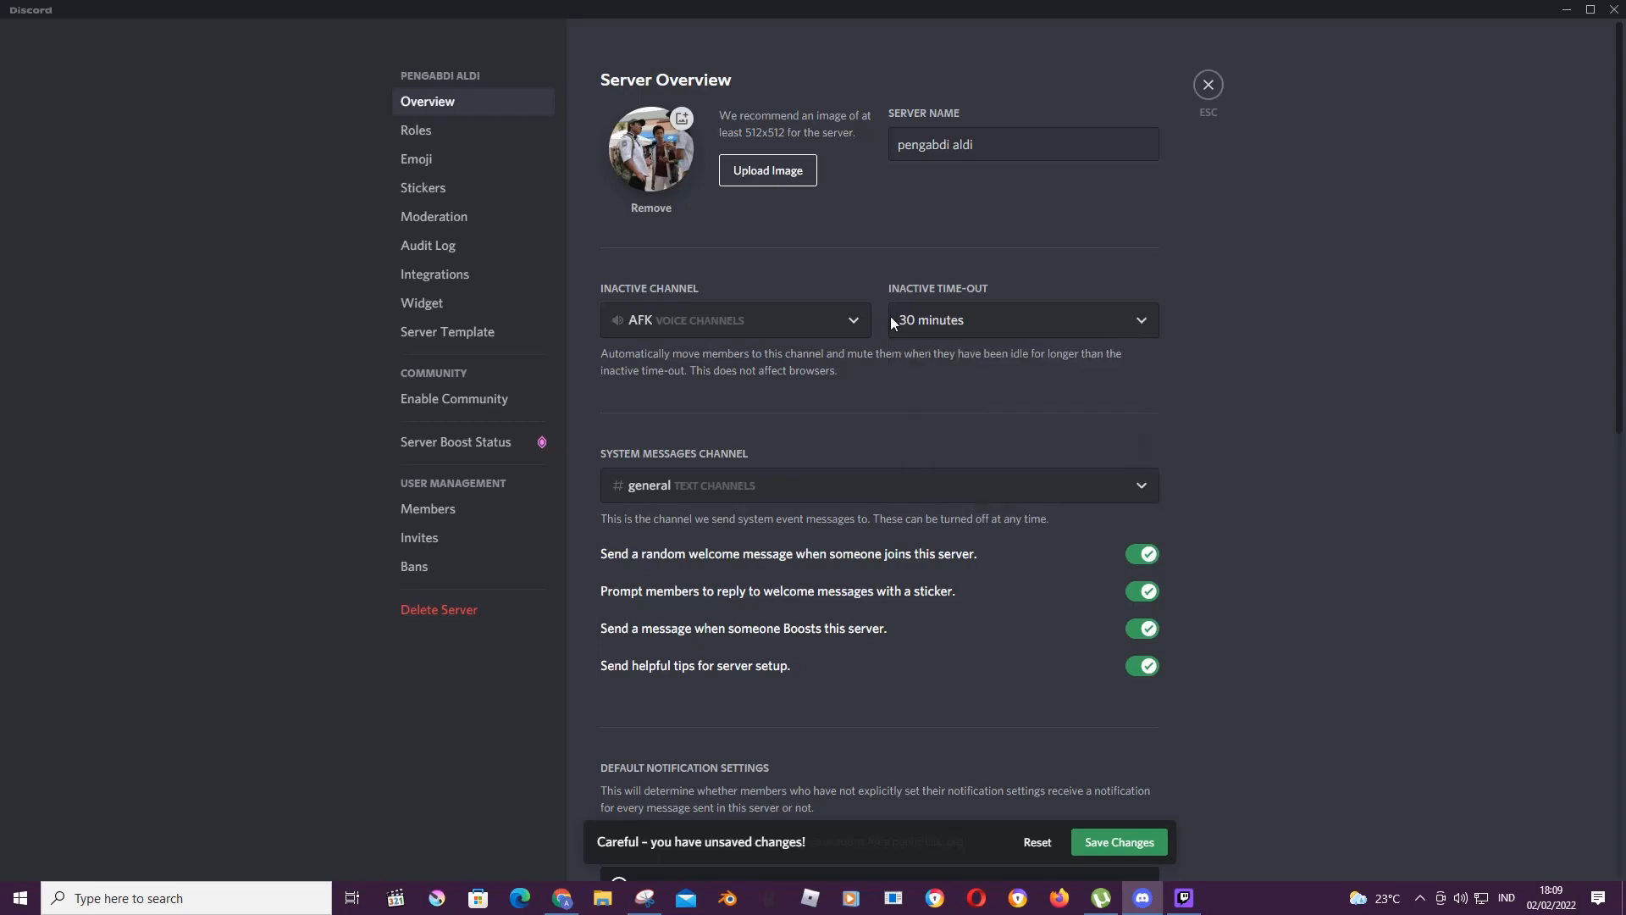
mouse_move(972, 327)
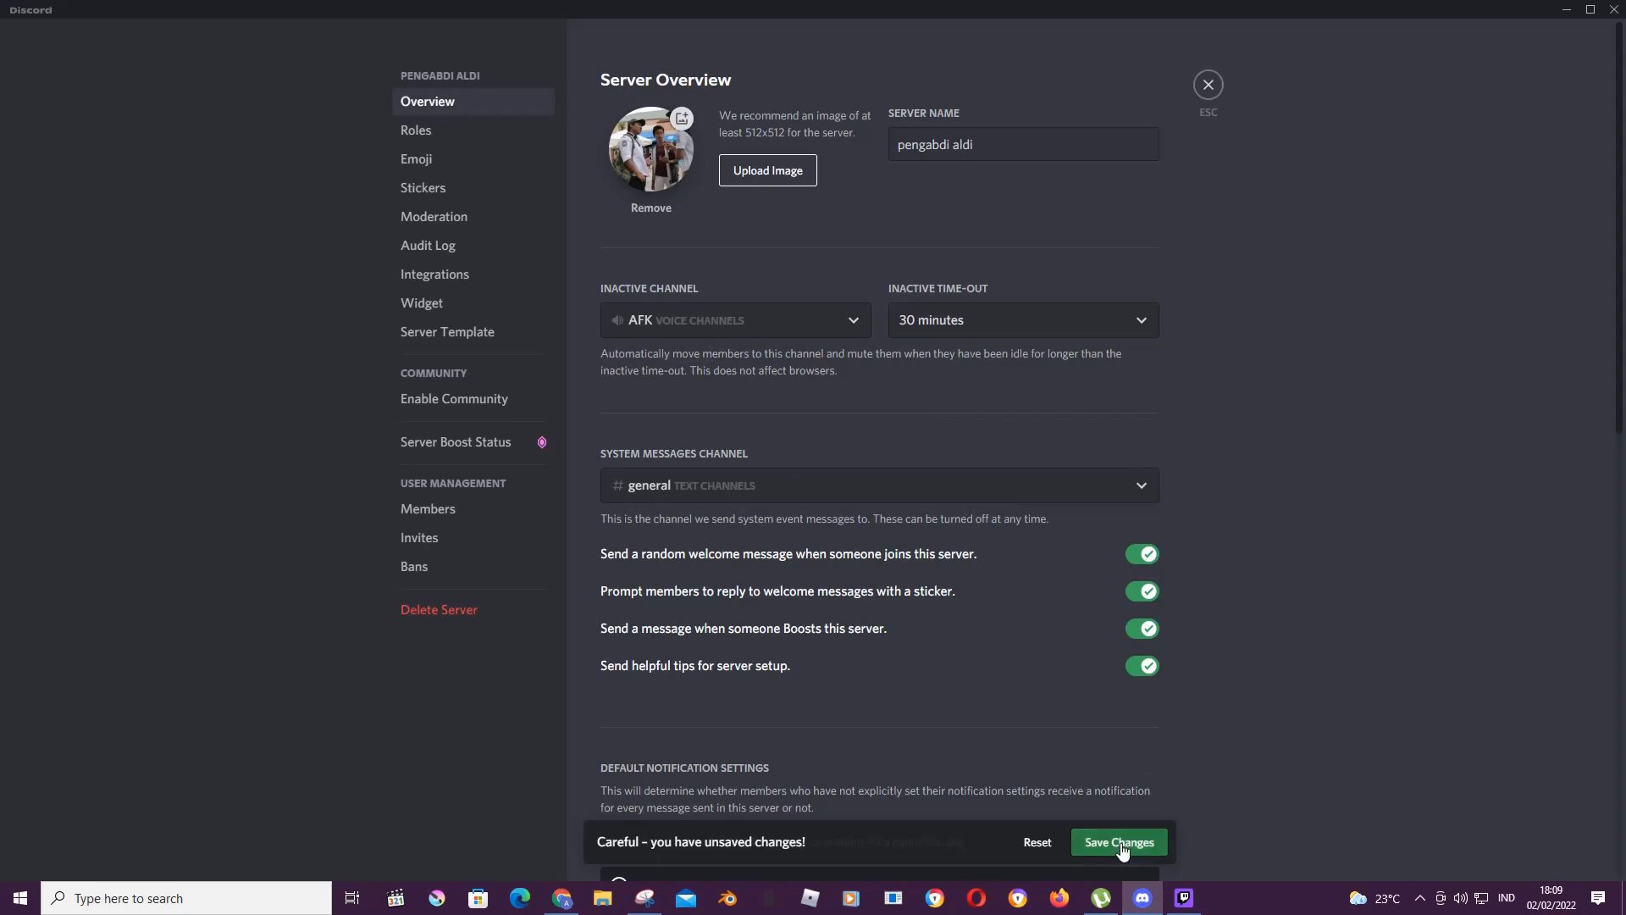
- Save the inactive channel changes and return to the general channel chat
click(1118, 842)
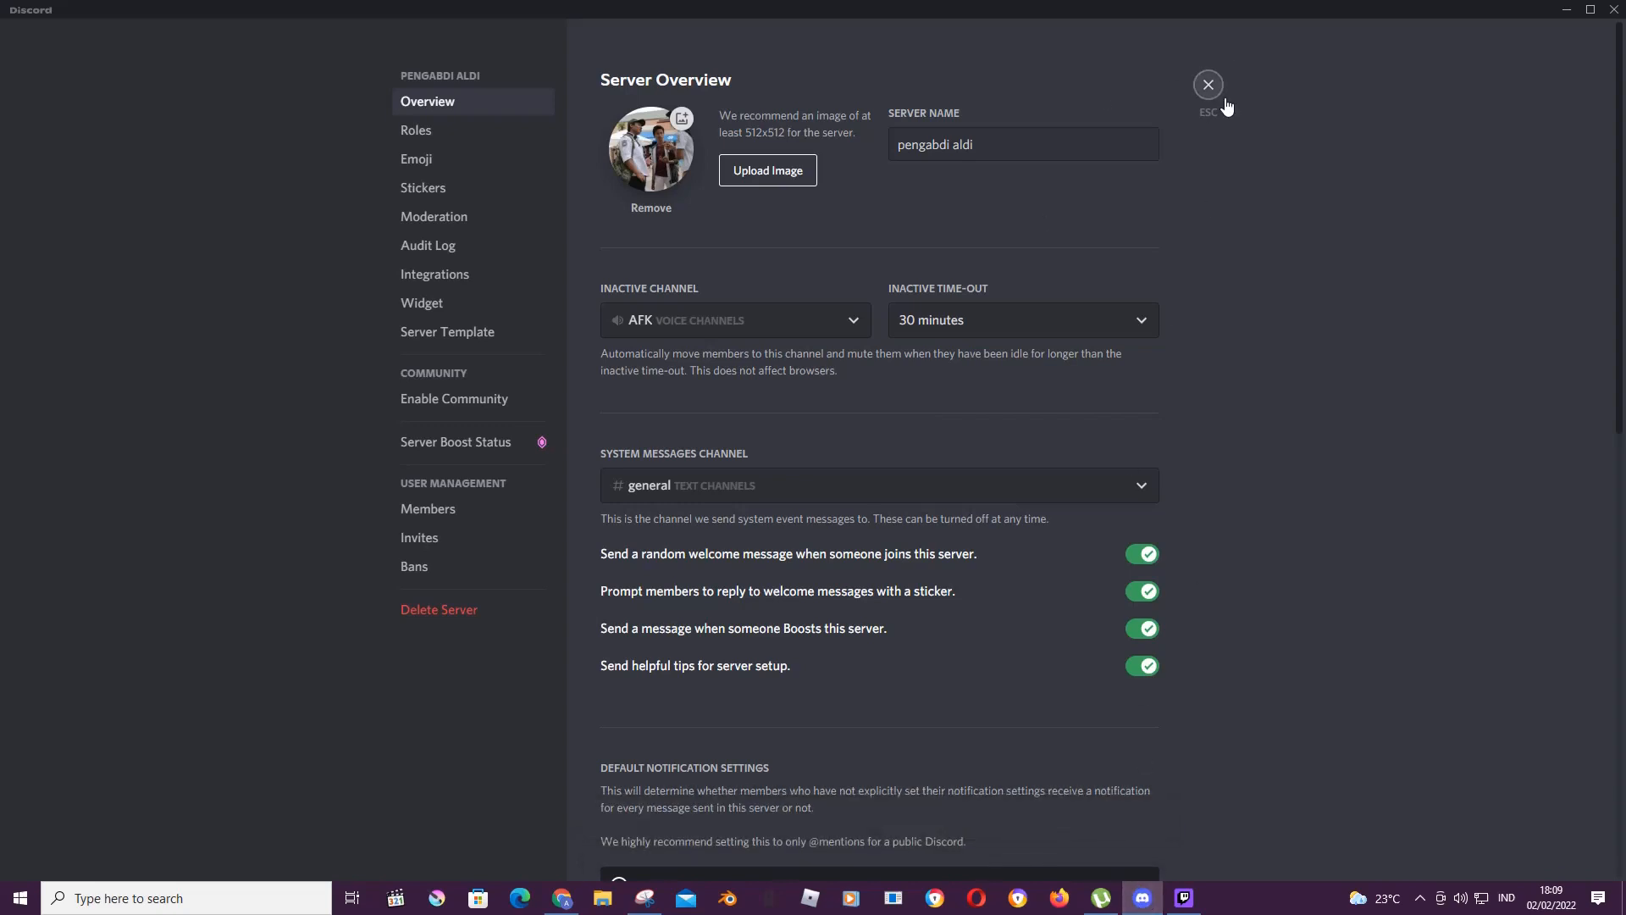
click(1207, 85)
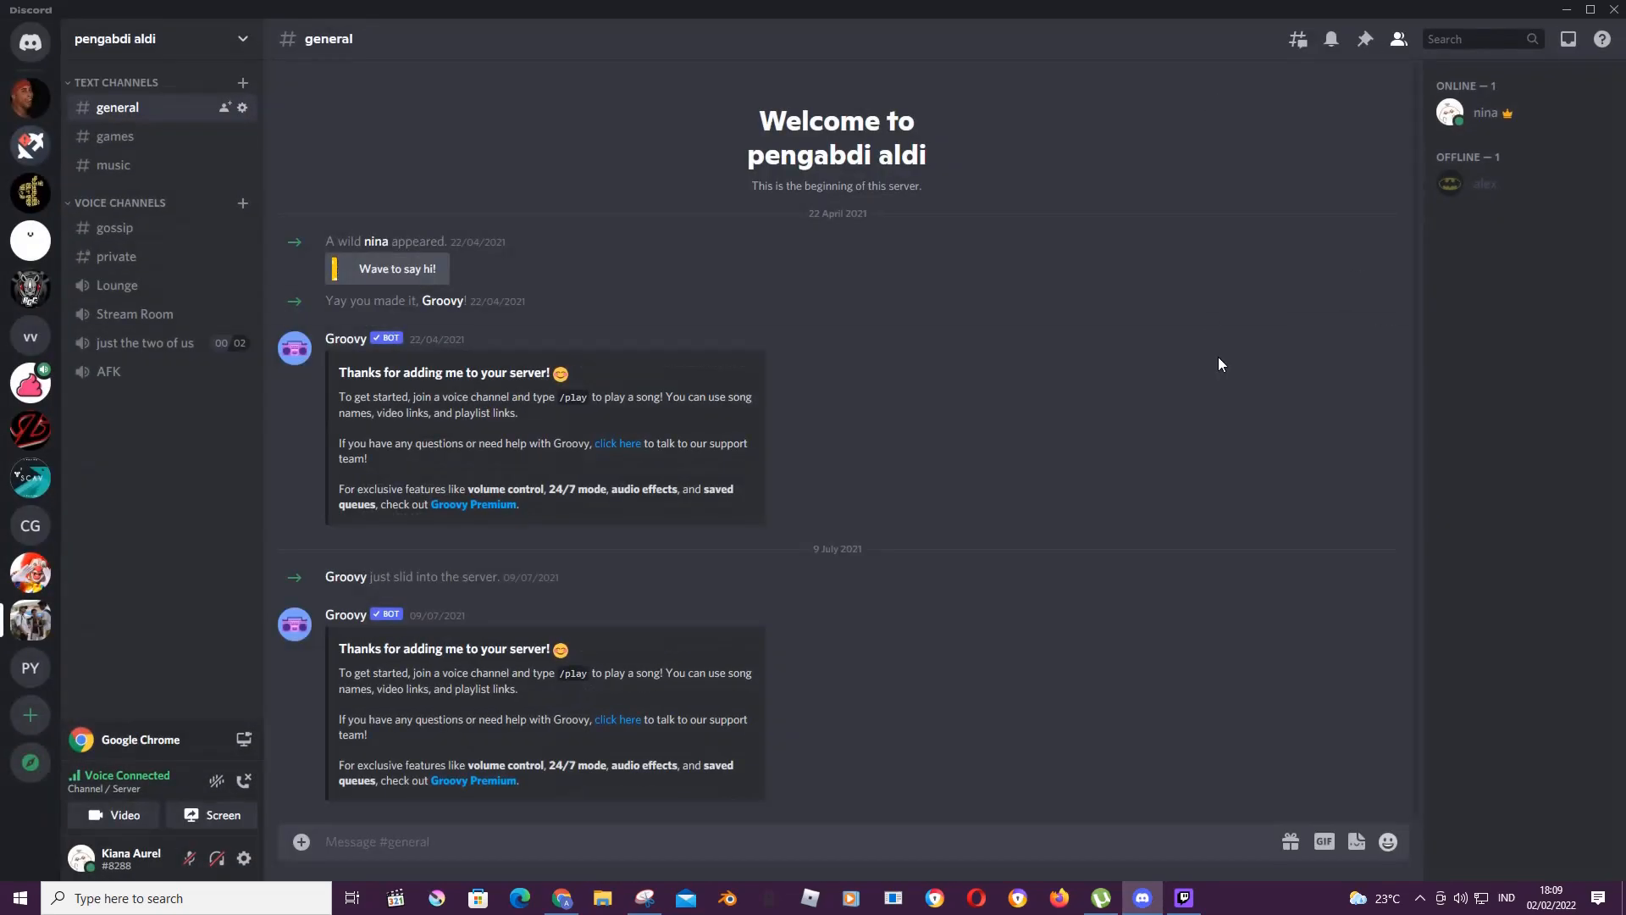
mouse_move(1220, 169)
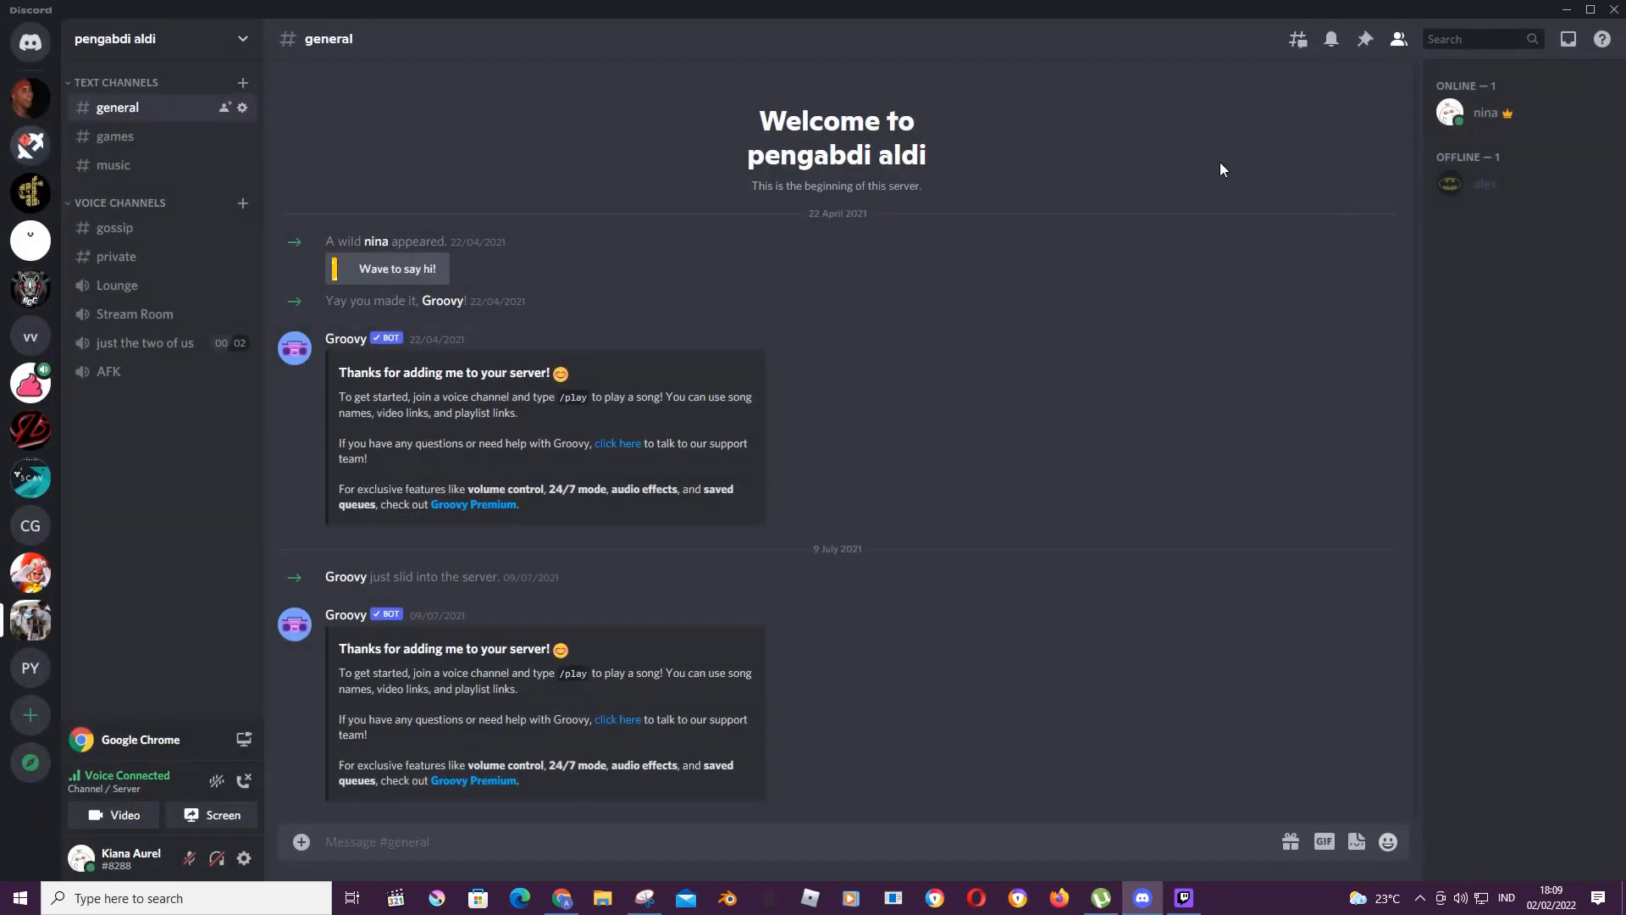